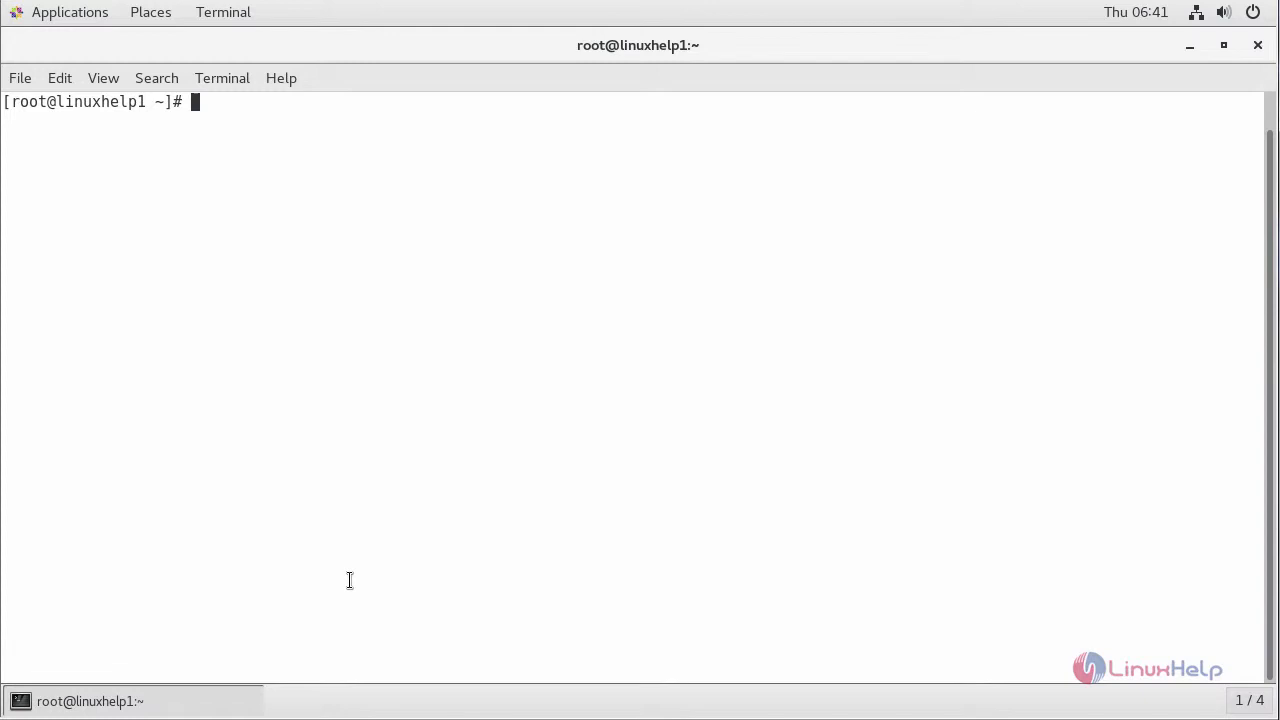
Run 'yum install centos-release-scl-rh centos-release-scl -y' to add the SCL repositories
text(y)
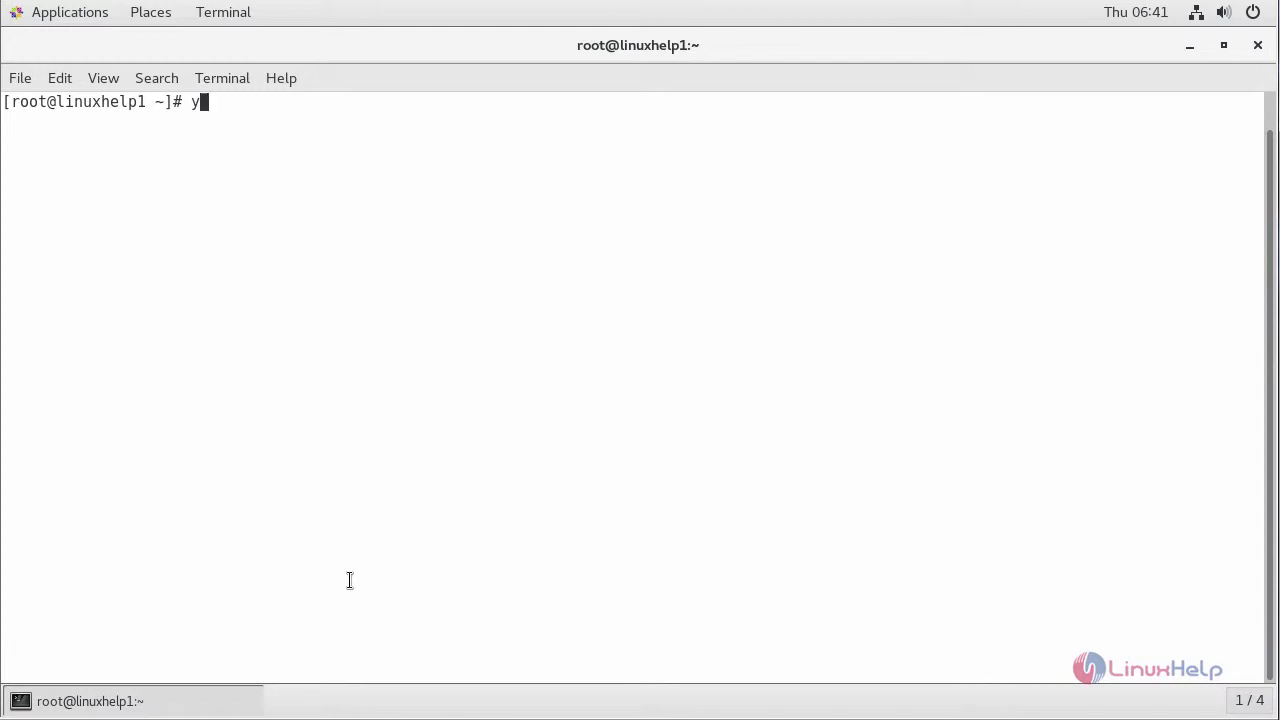
text(um install)
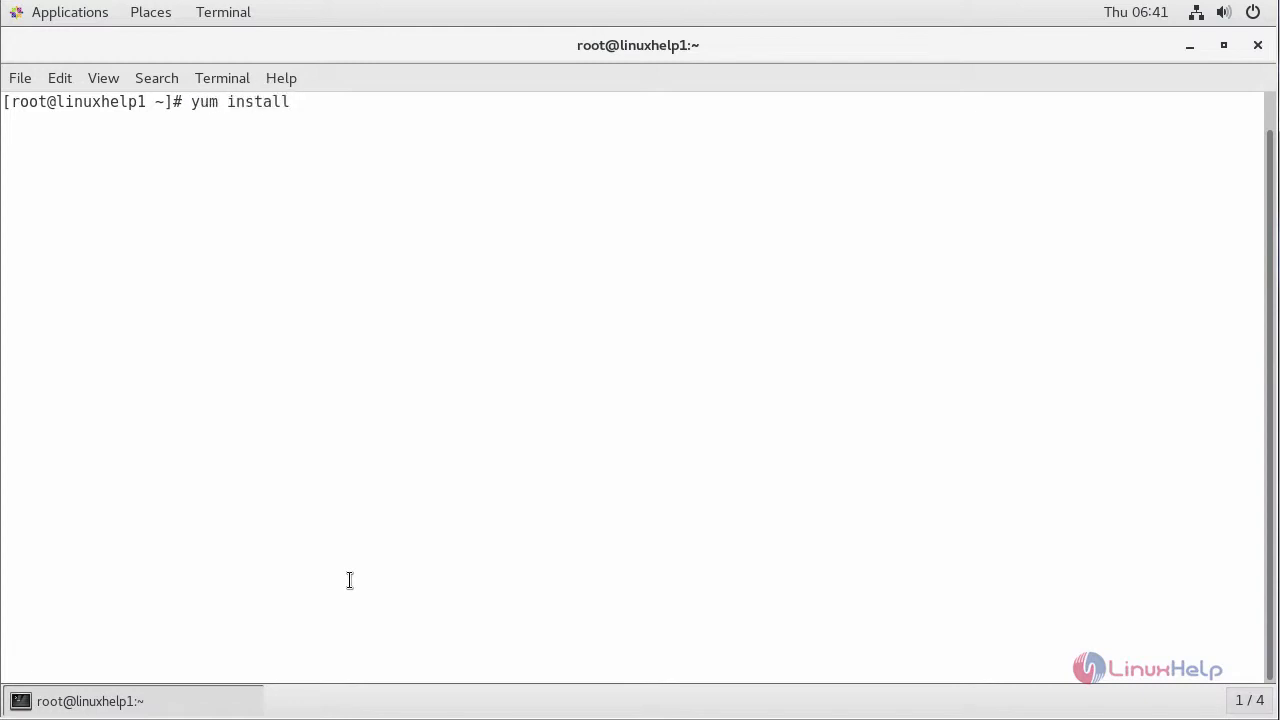
text(centos-)
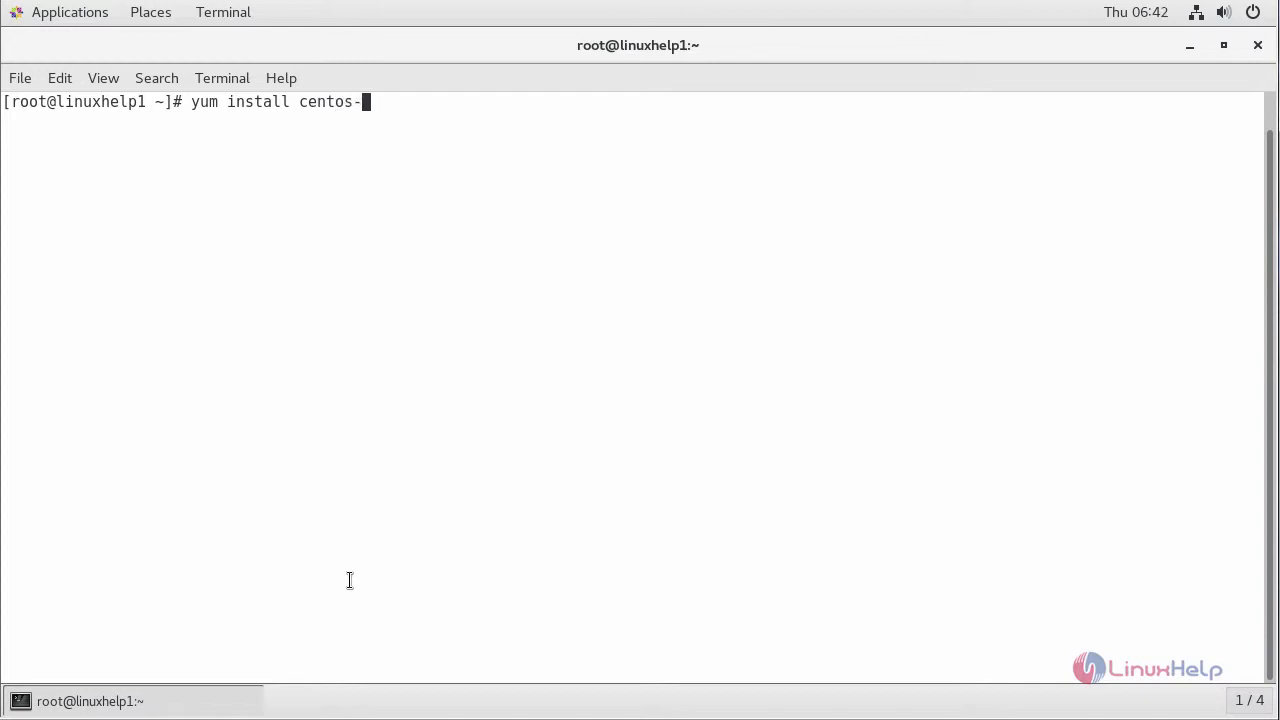
text(release)
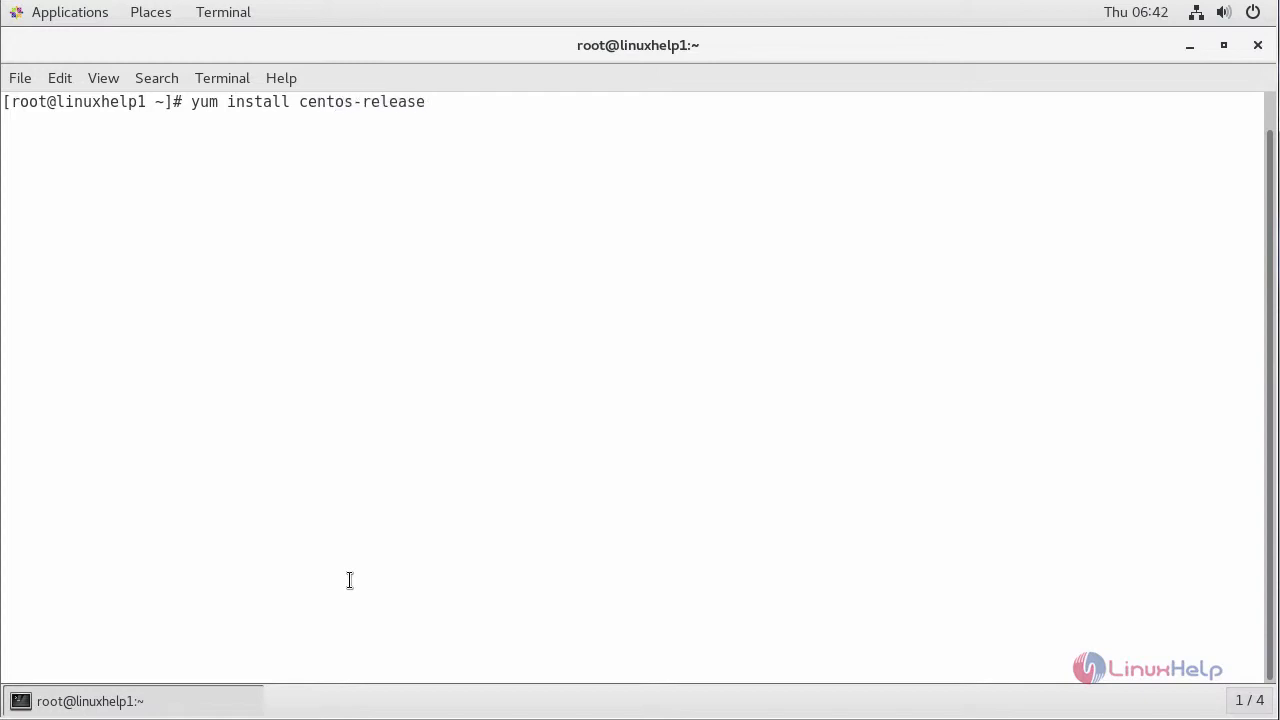
text(-scl-)
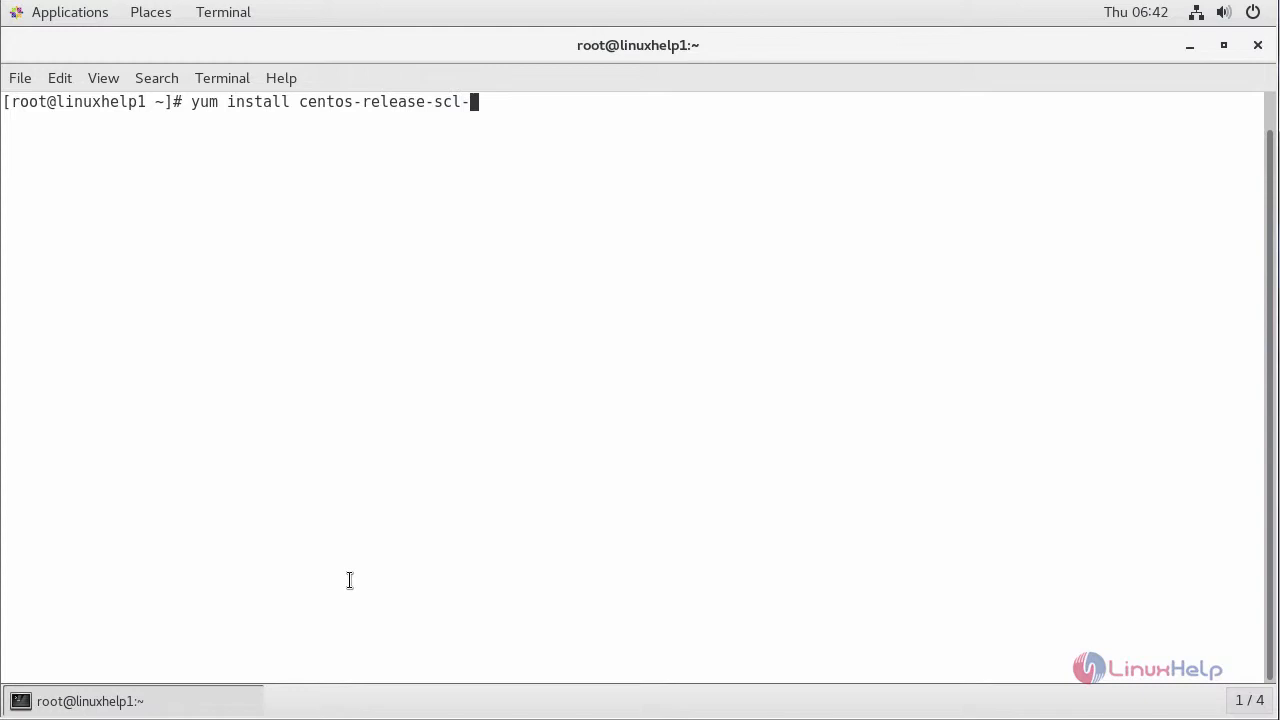
text(rh)
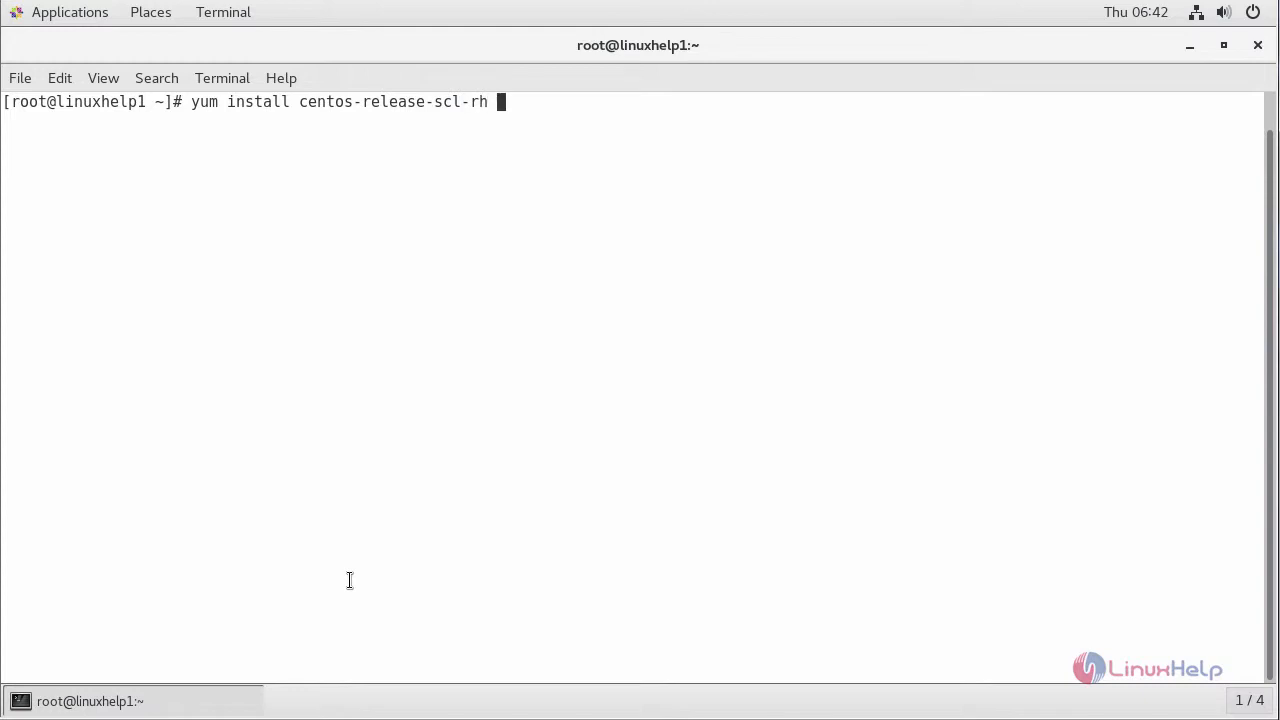
text(centos)
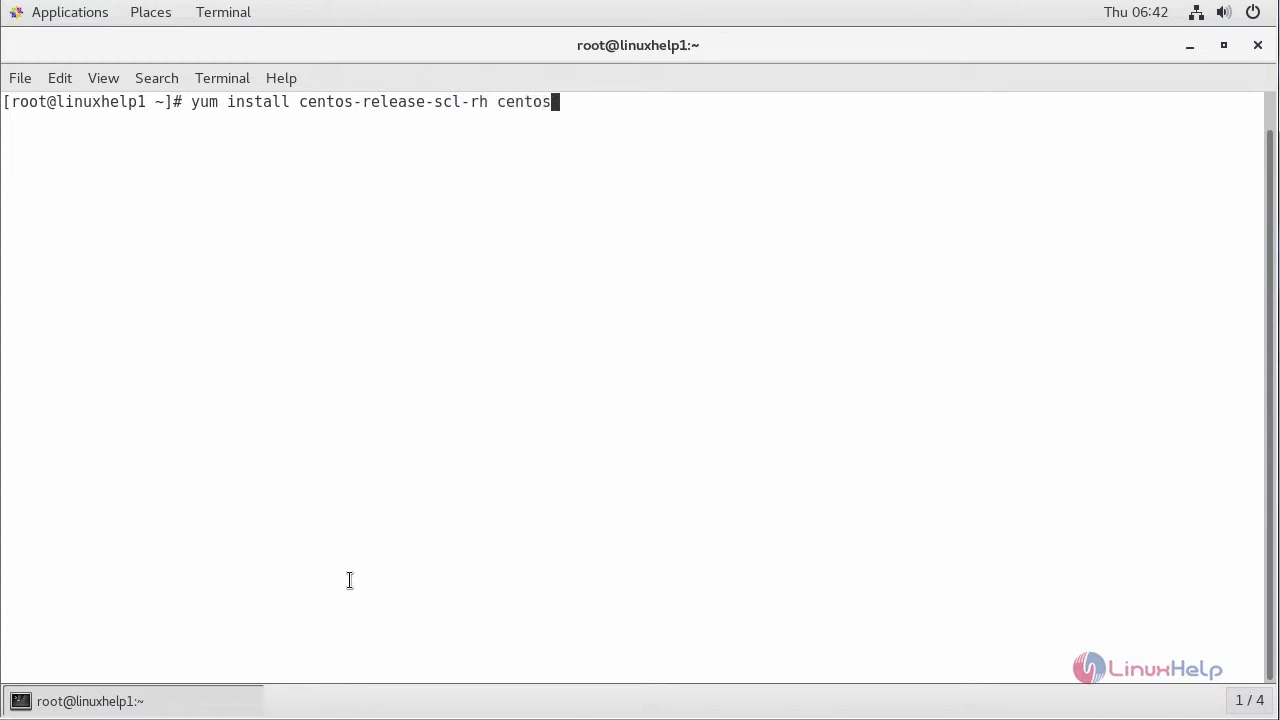
text(-re)
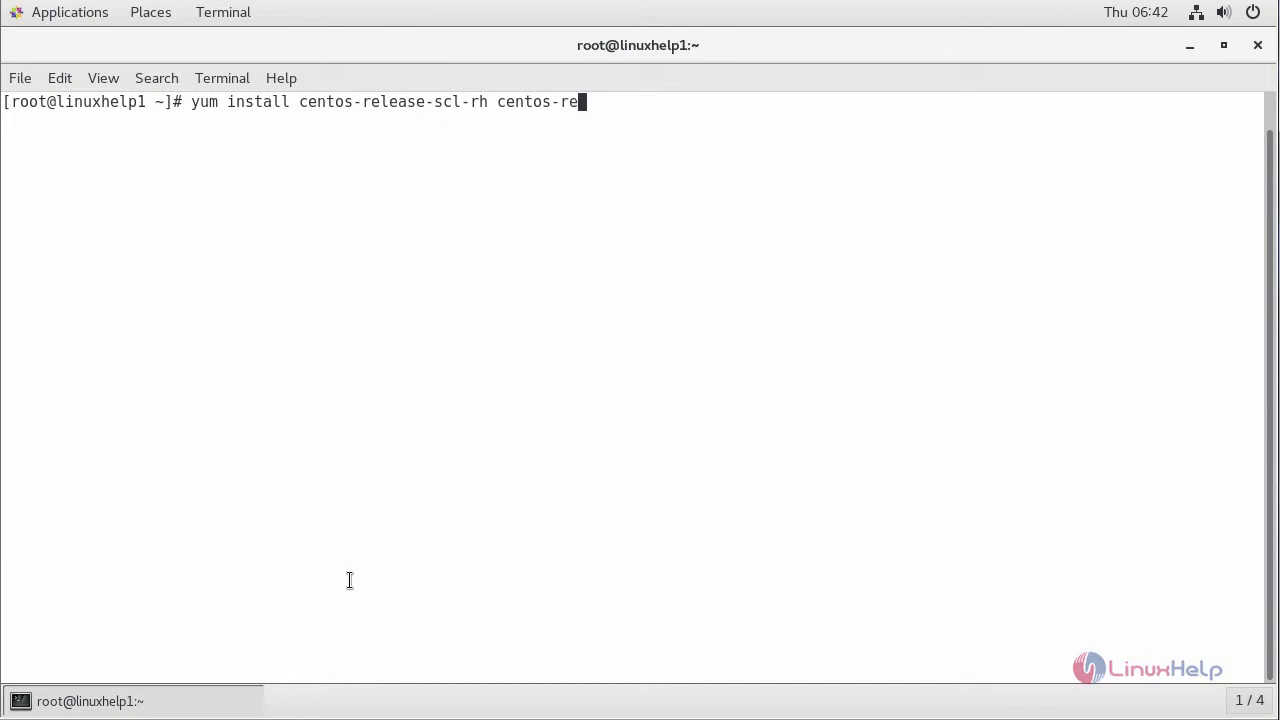
text(lease)
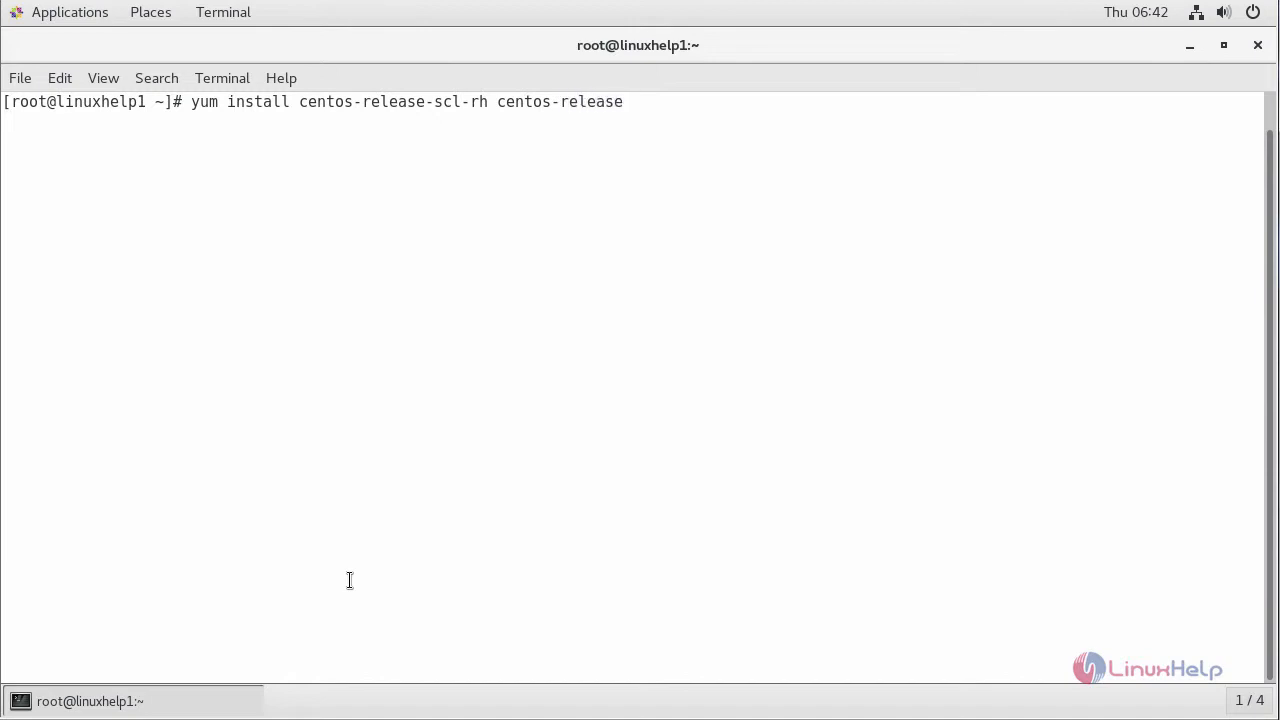
text(-scl -y)
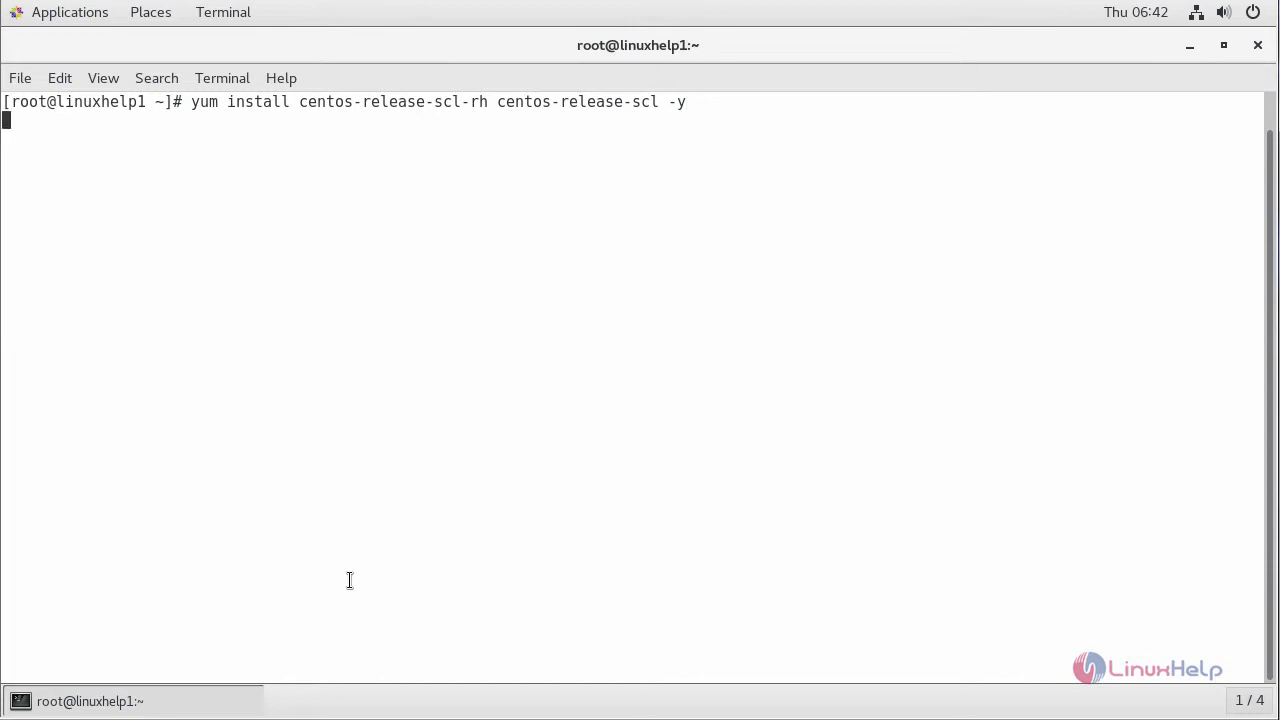
key(Return)
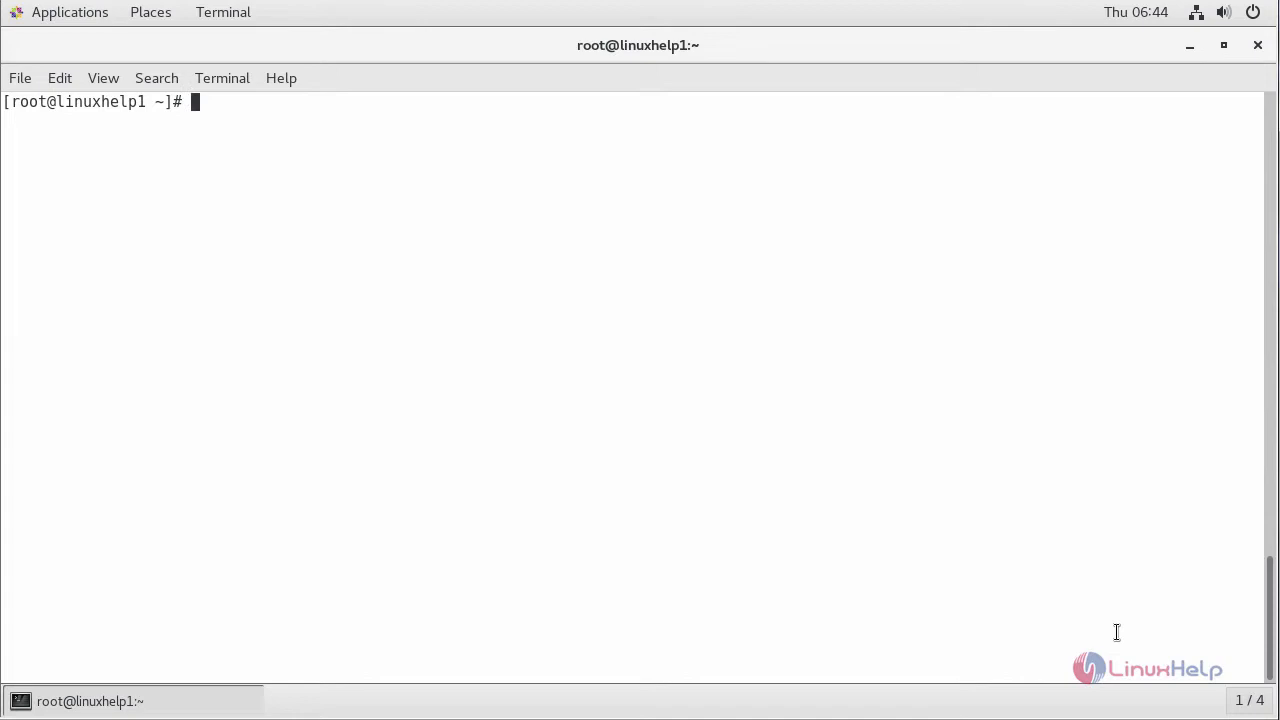
Run 'yum install rh-ruby22 -y' until it reports Complete, then clear the output
text(yum in)
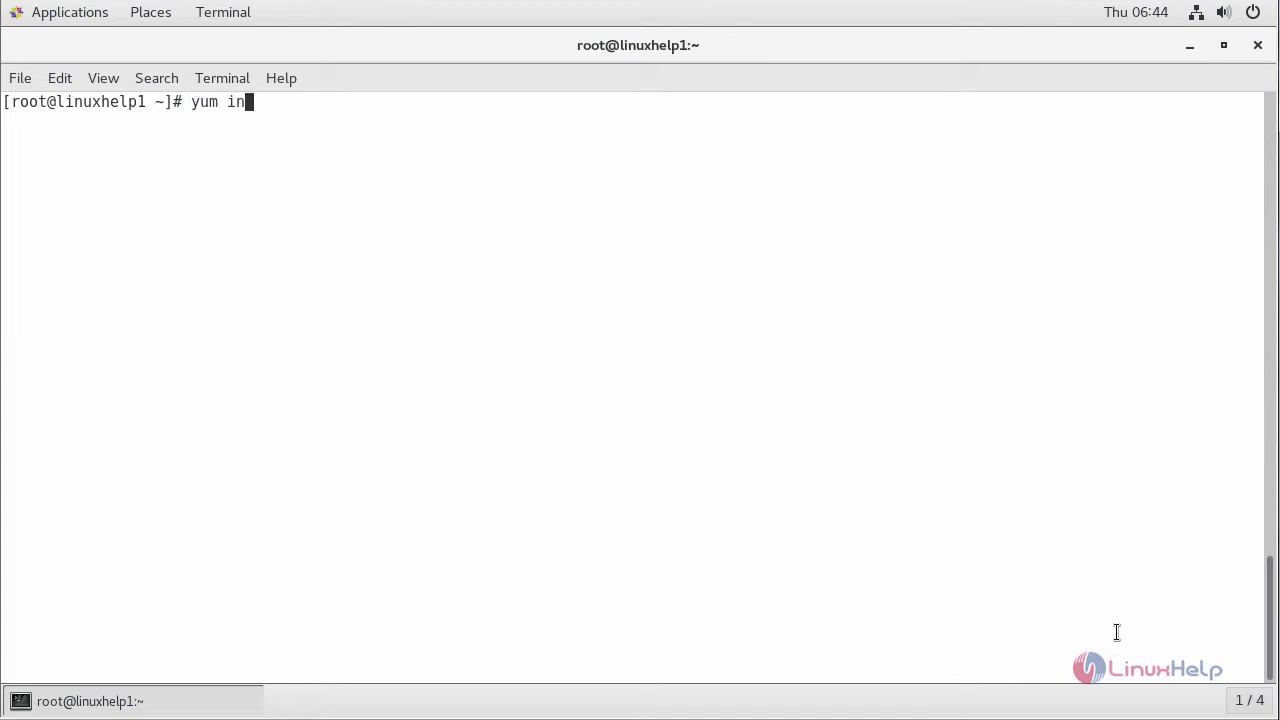
text(stall)
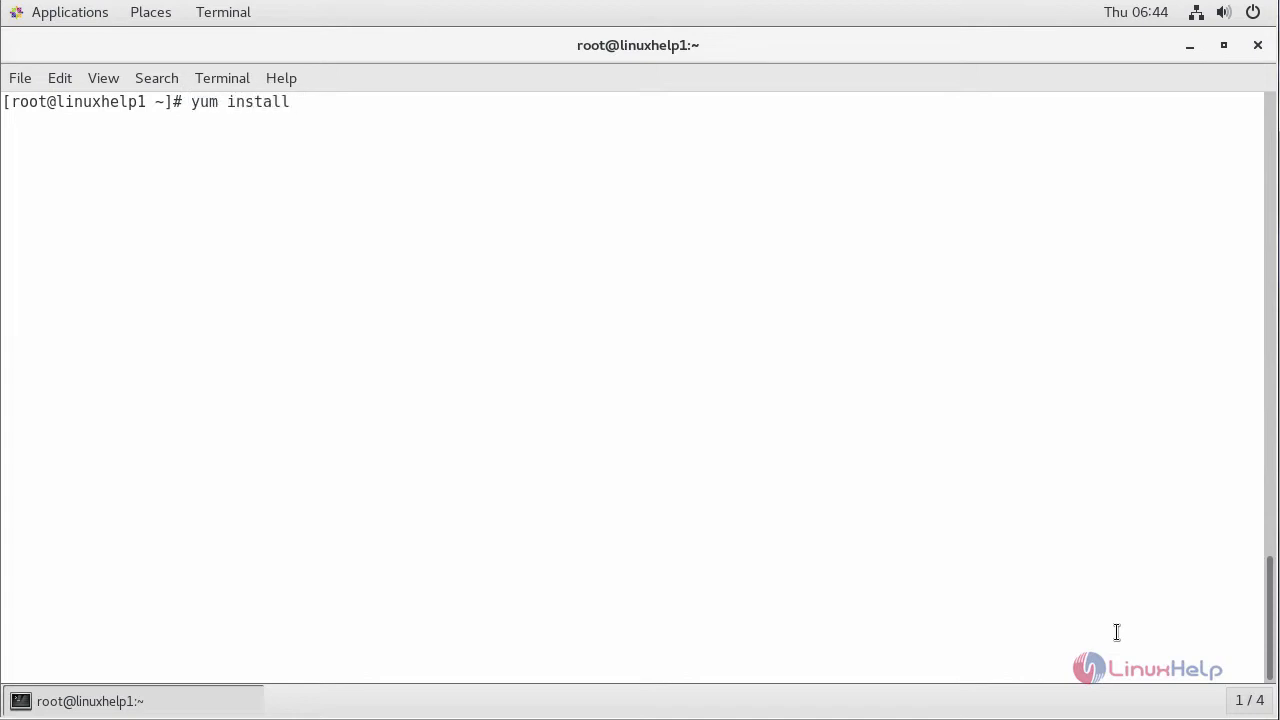
text(rh-r)
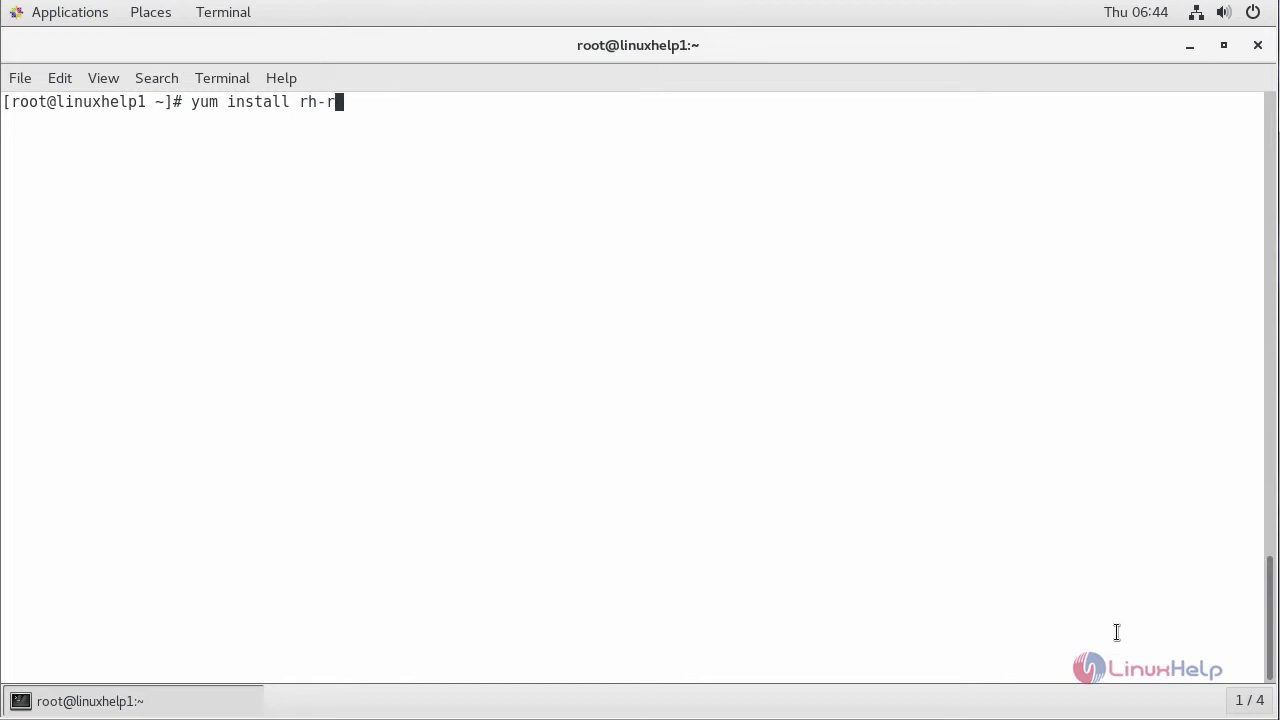
text(uby)
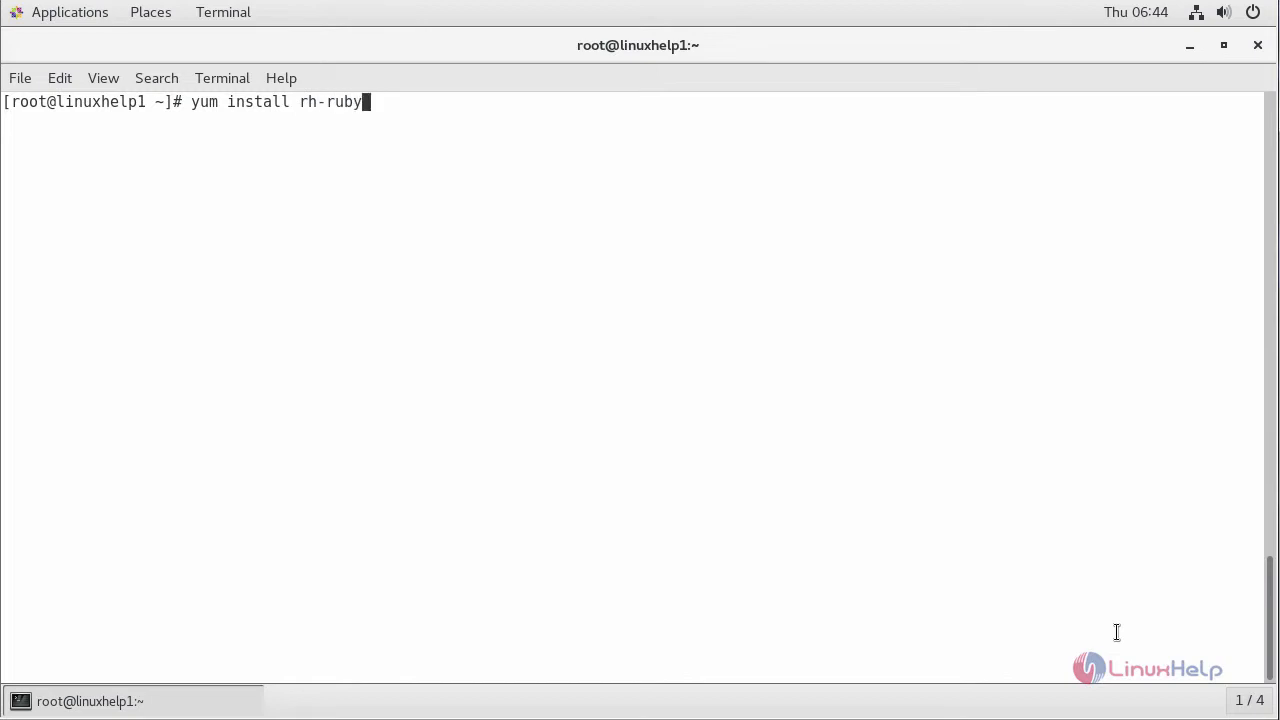
text(22)
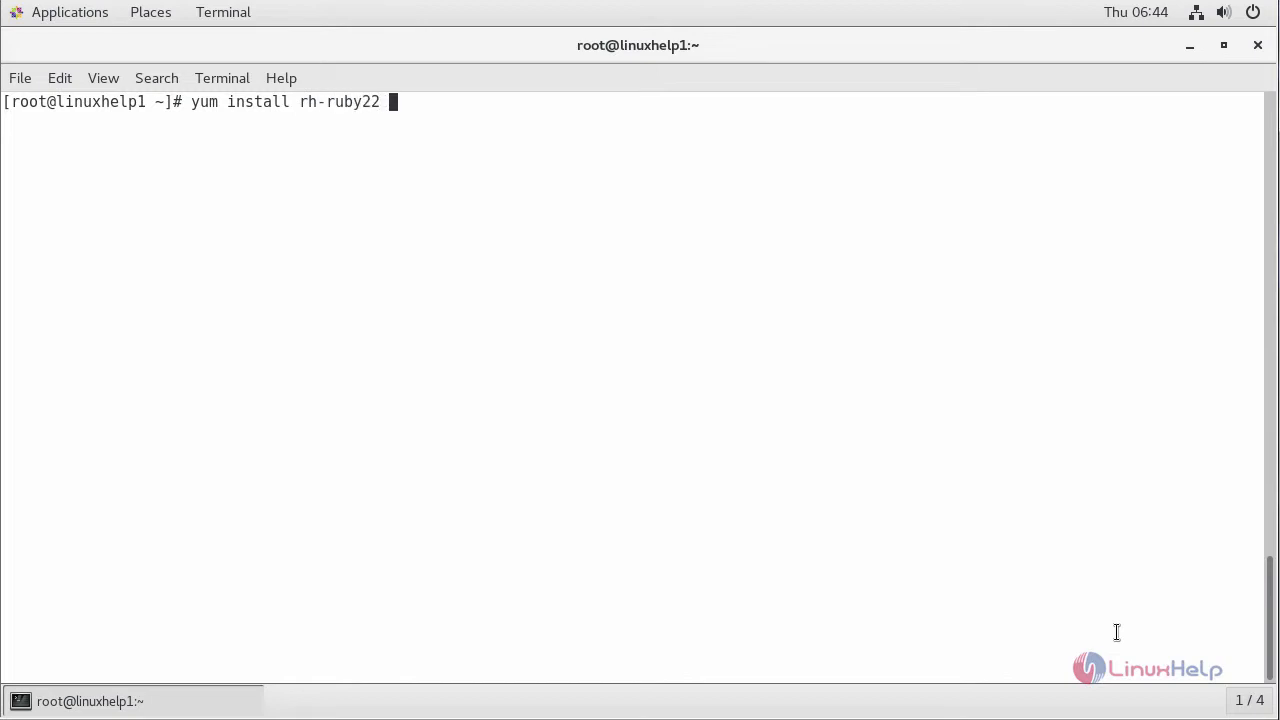
text(-y)
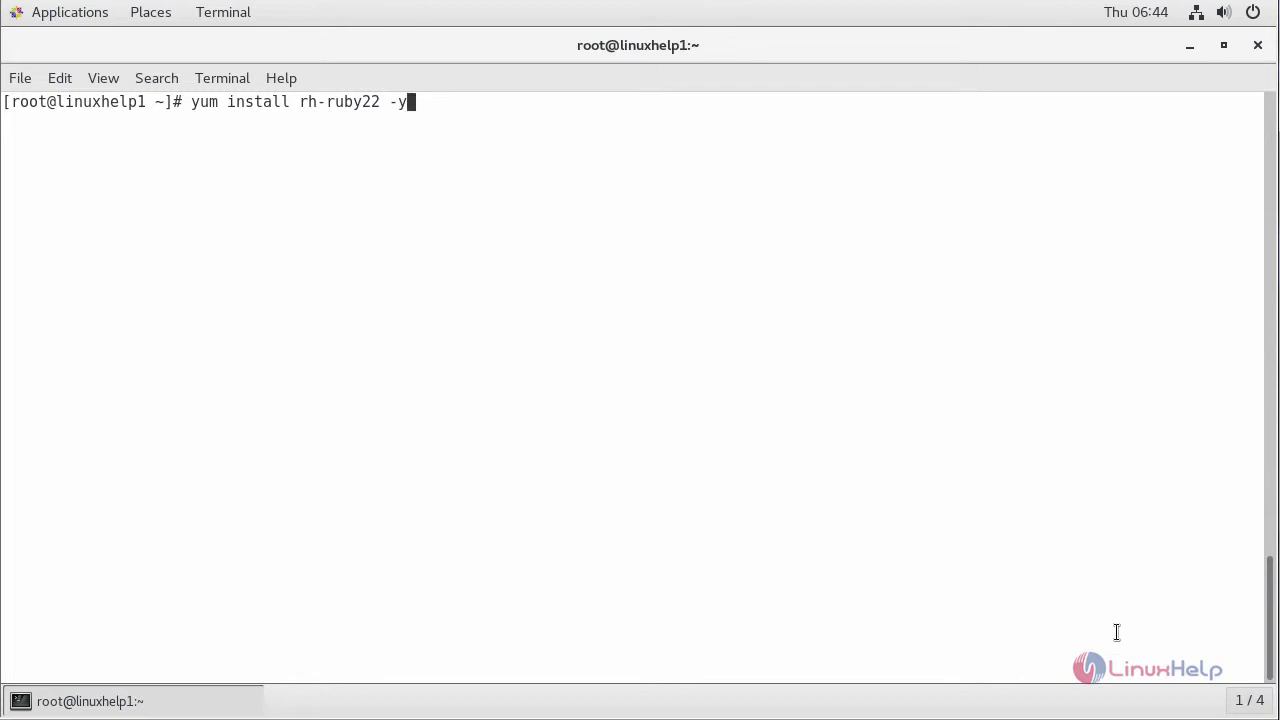
key(Return)
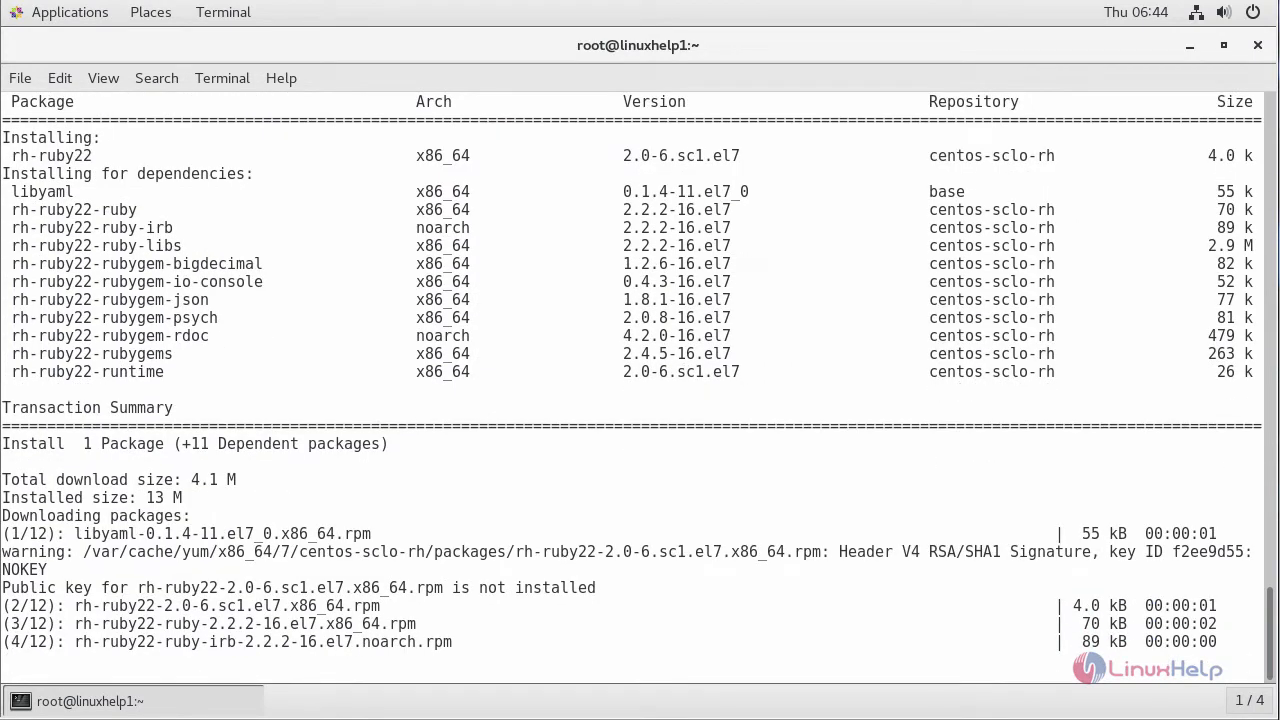
scroll(down, 3)
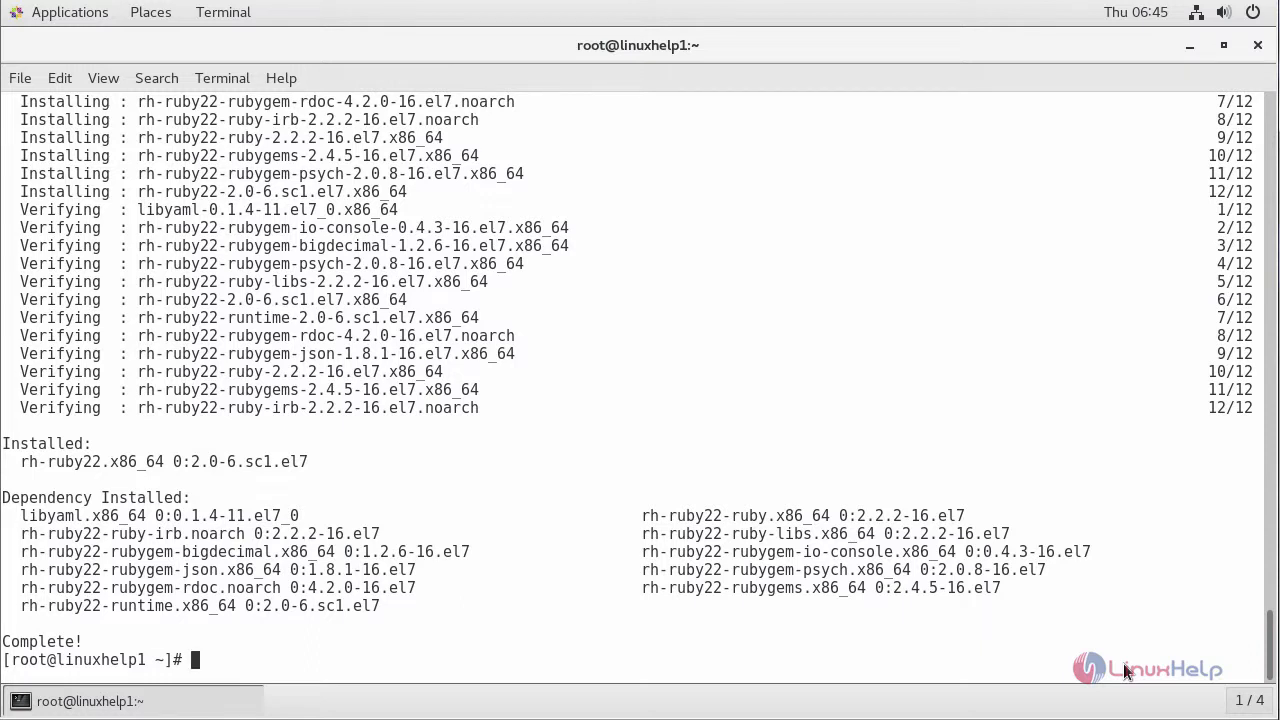
key(Return)
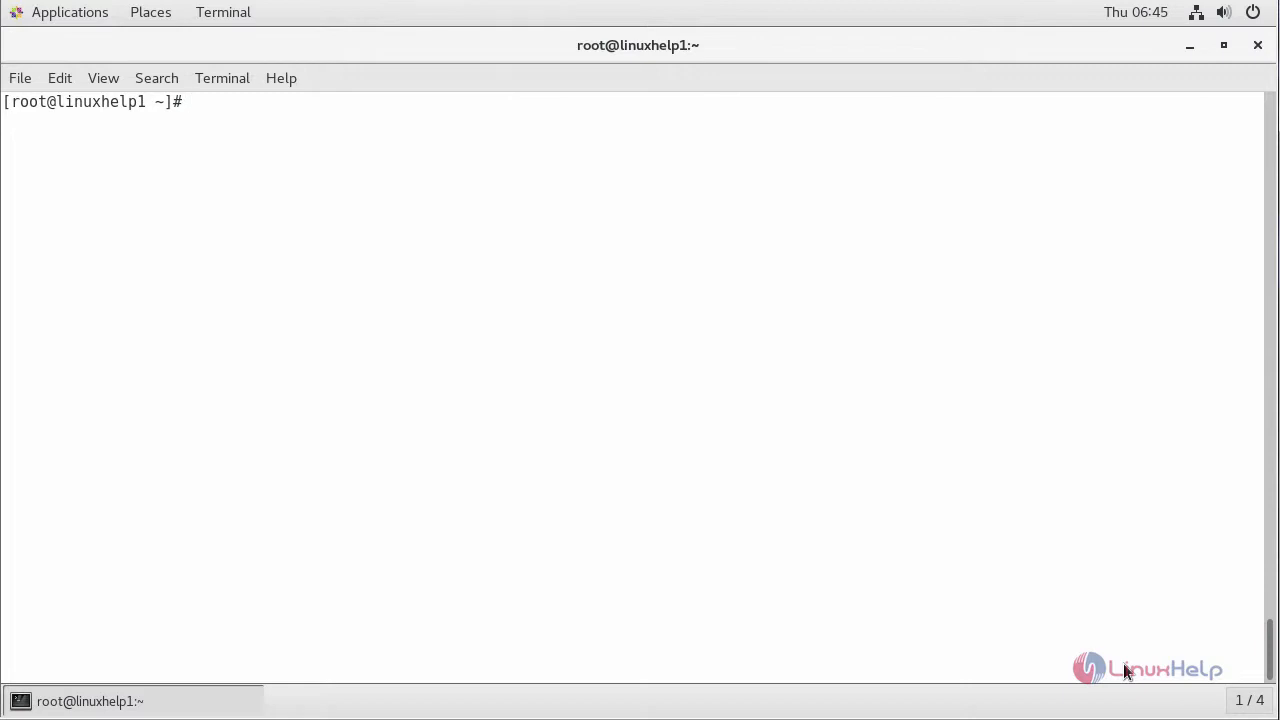
Run 'scl enable rh-ruby22 bash' to start an enabled shell, then clear the screen
text(scl ena)
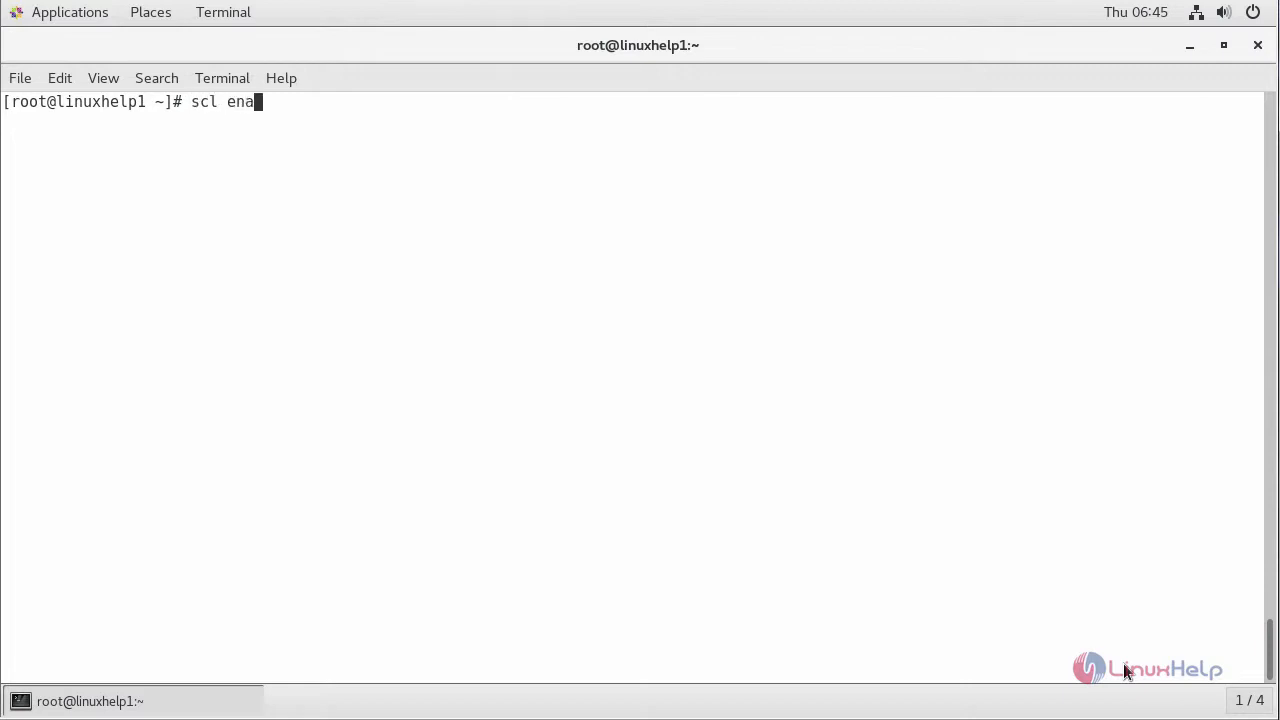
text(ble)
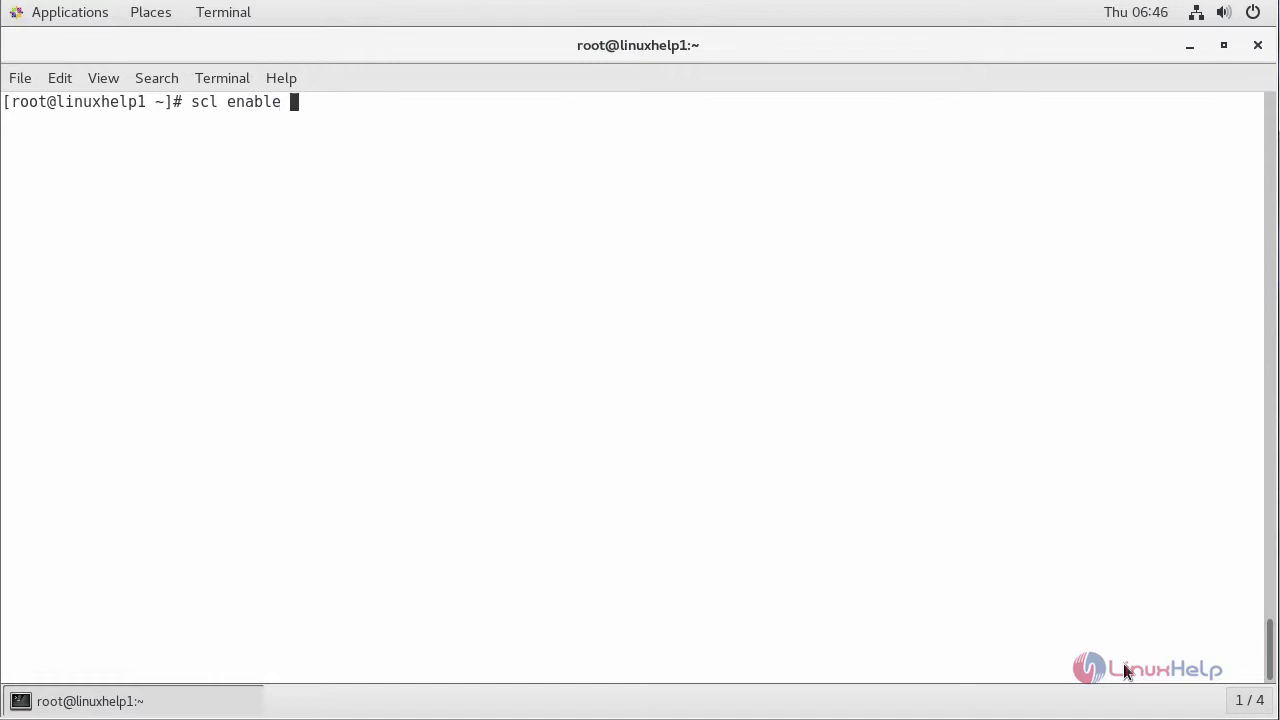
text(rh-)
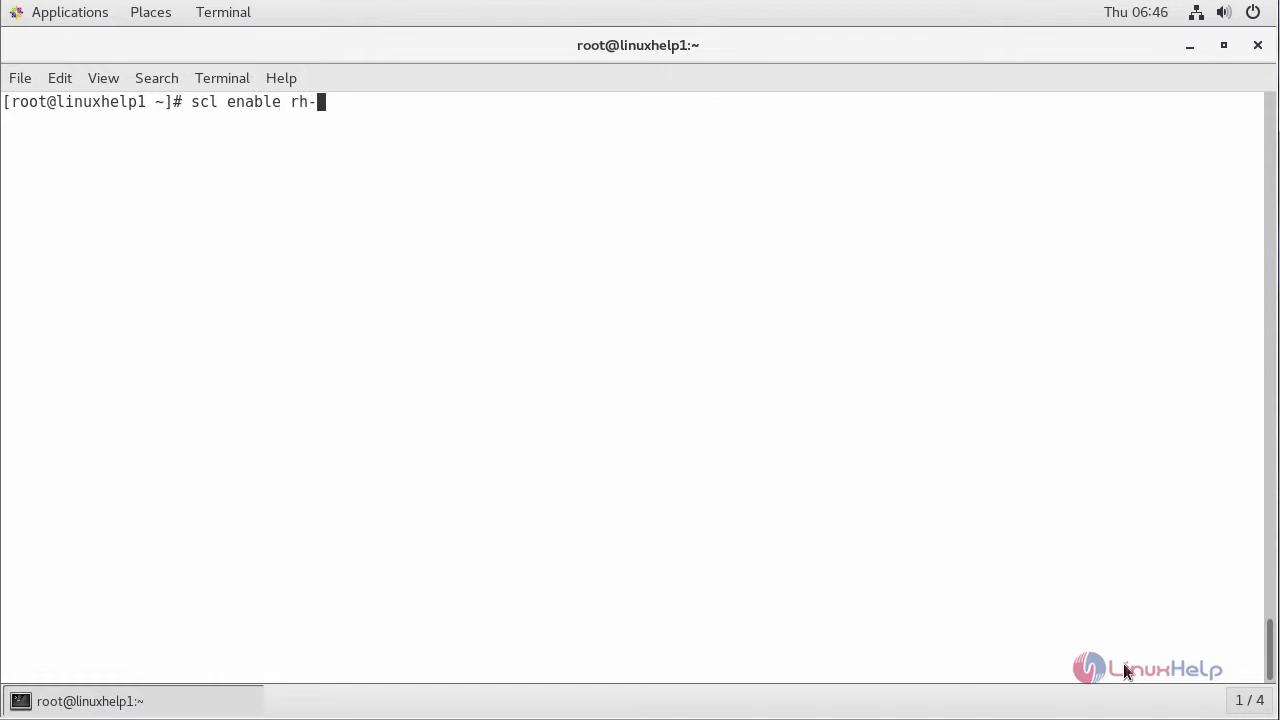
text(ruby)
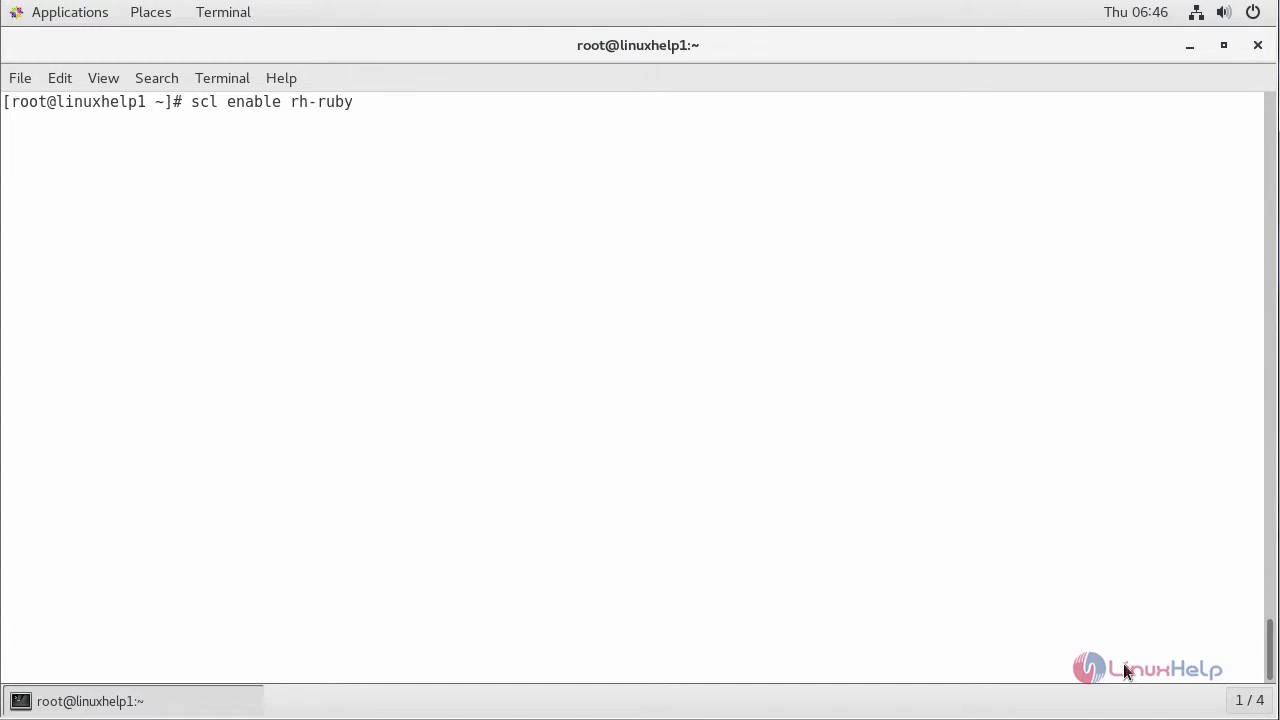
text(22)
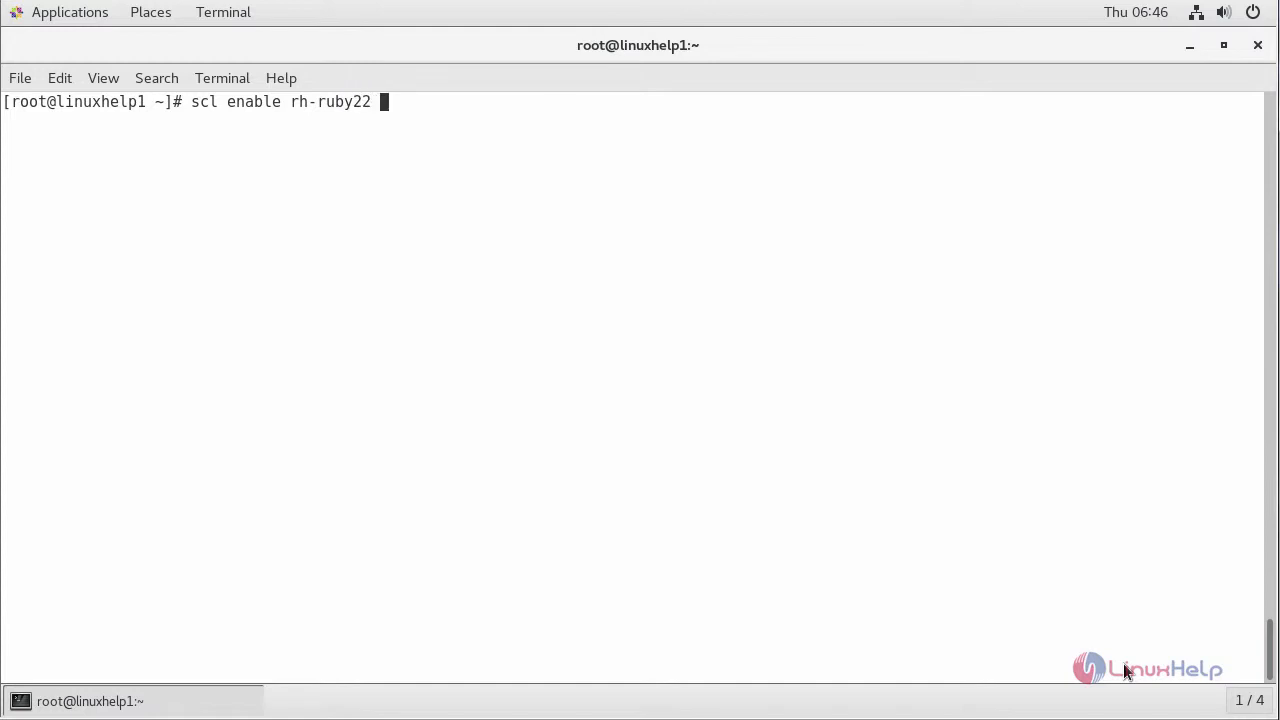
text(bash)
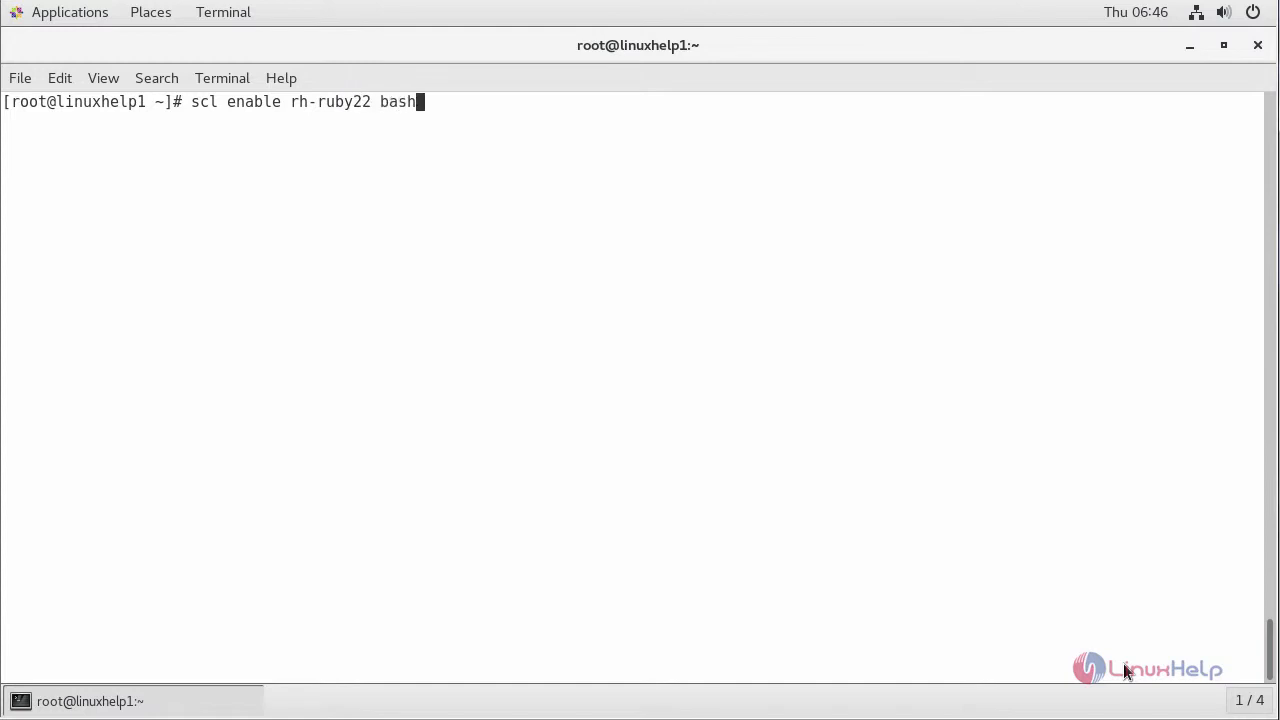
key(Return)
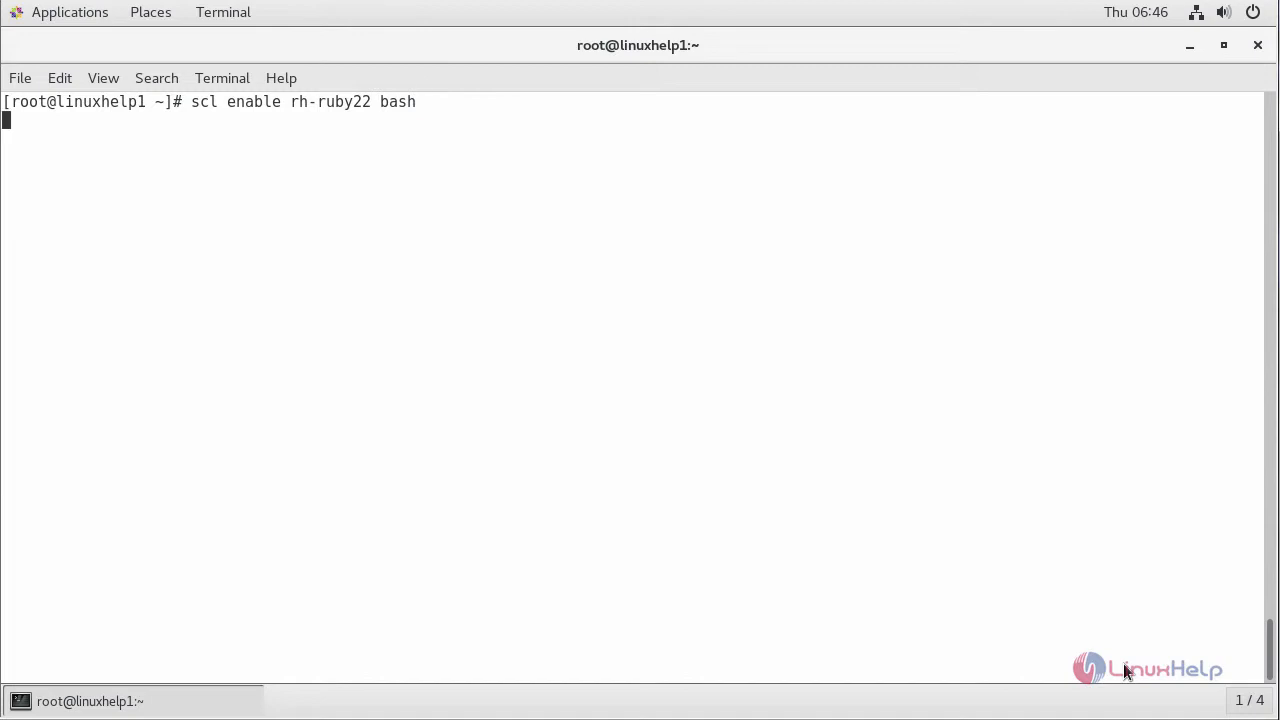
key(Return)
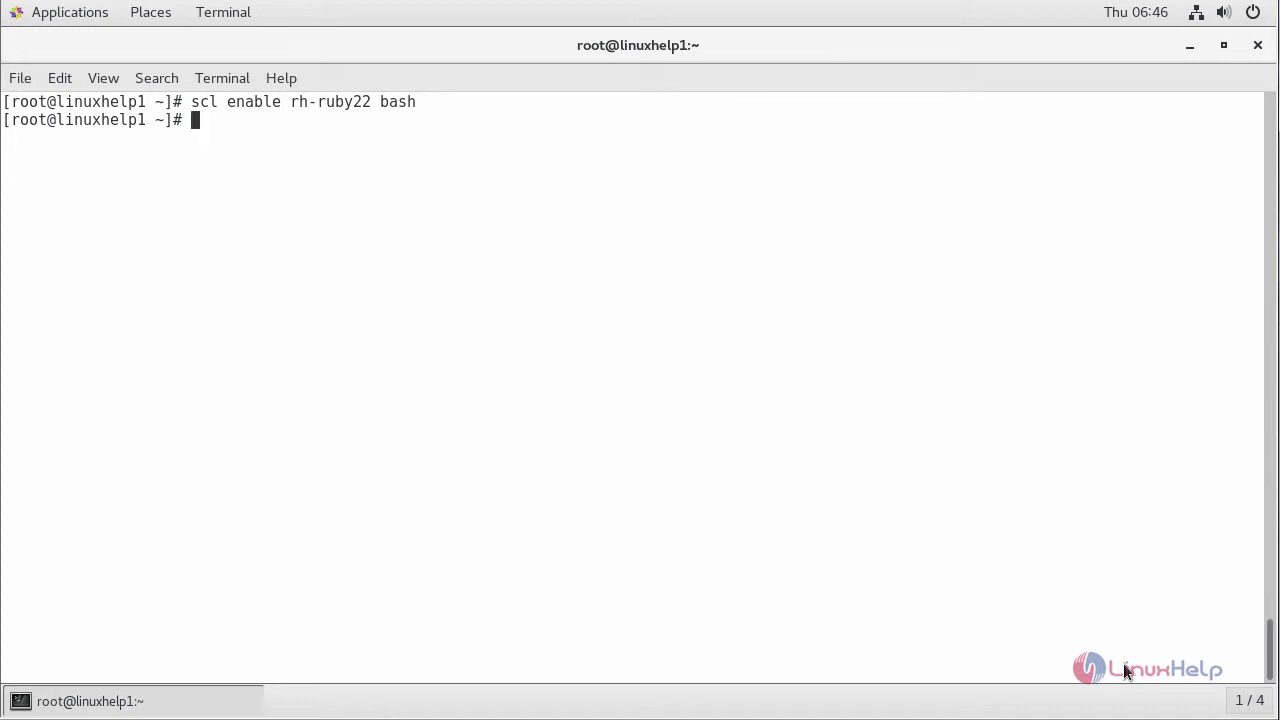
key(Return)
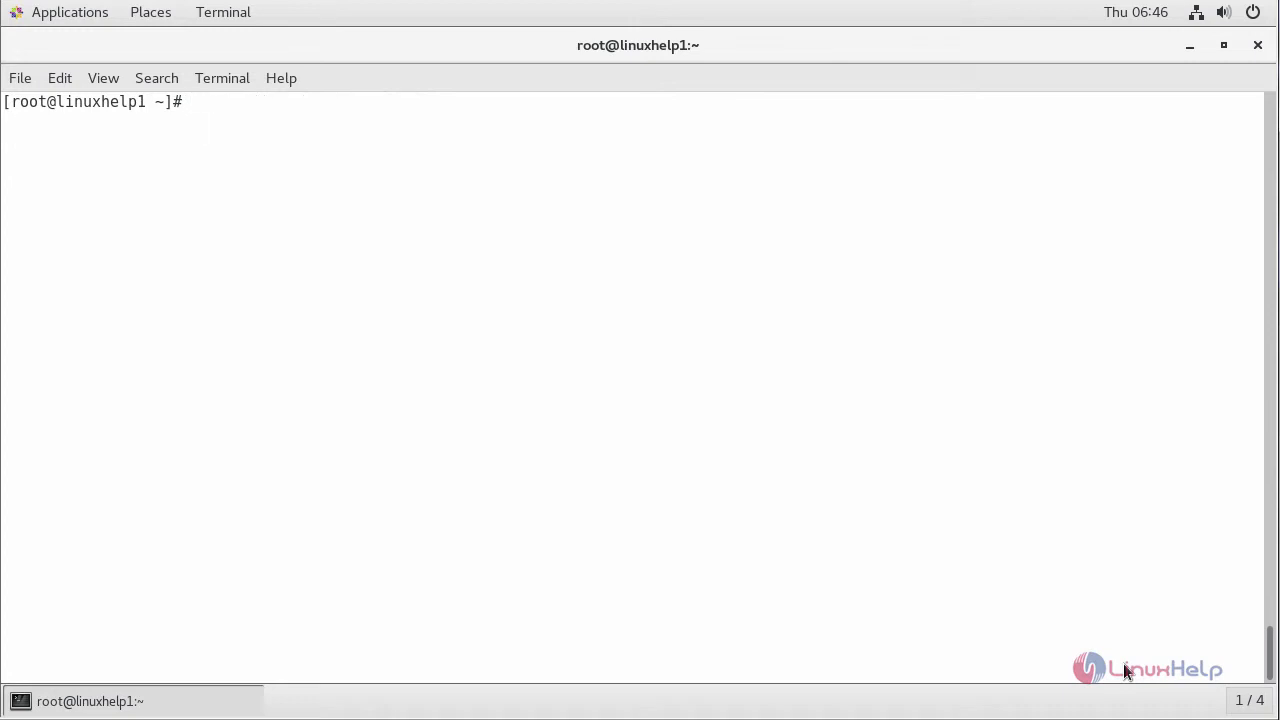
Run 'ruby -v', which reports ruby 2.2.2p95
text(r)
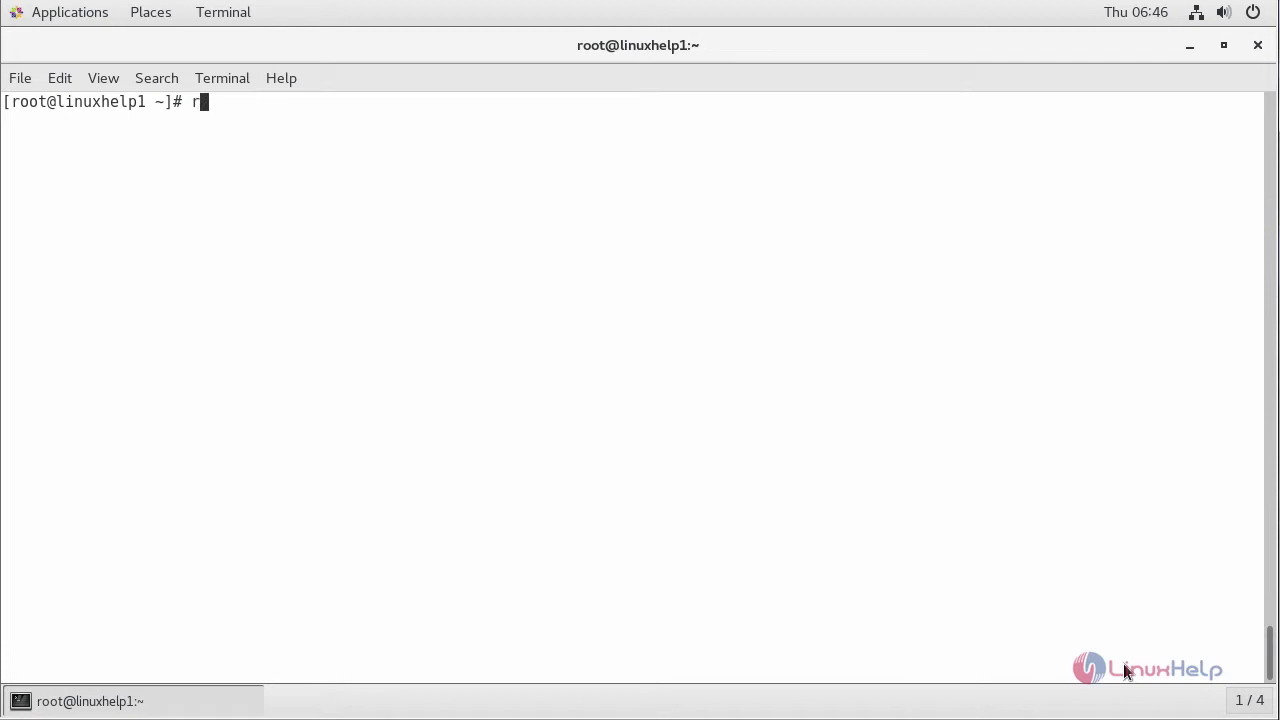
text(uby -v)
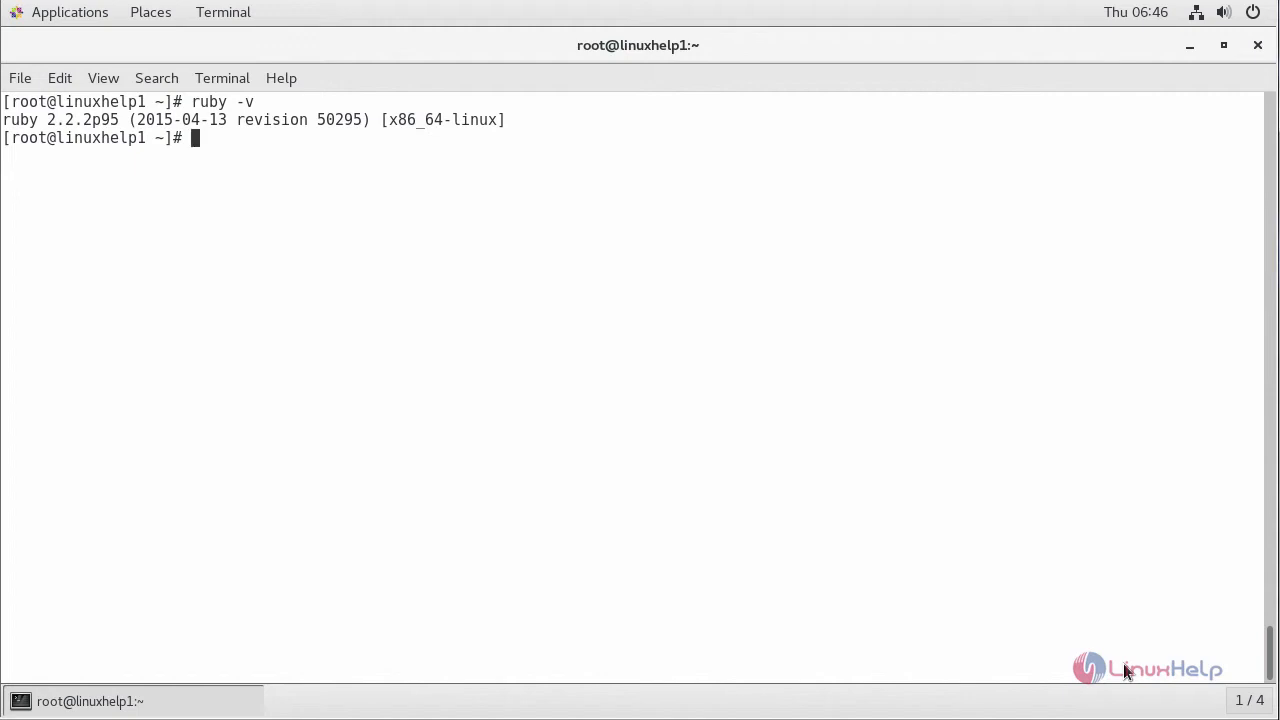
mouse_move(68, 126)
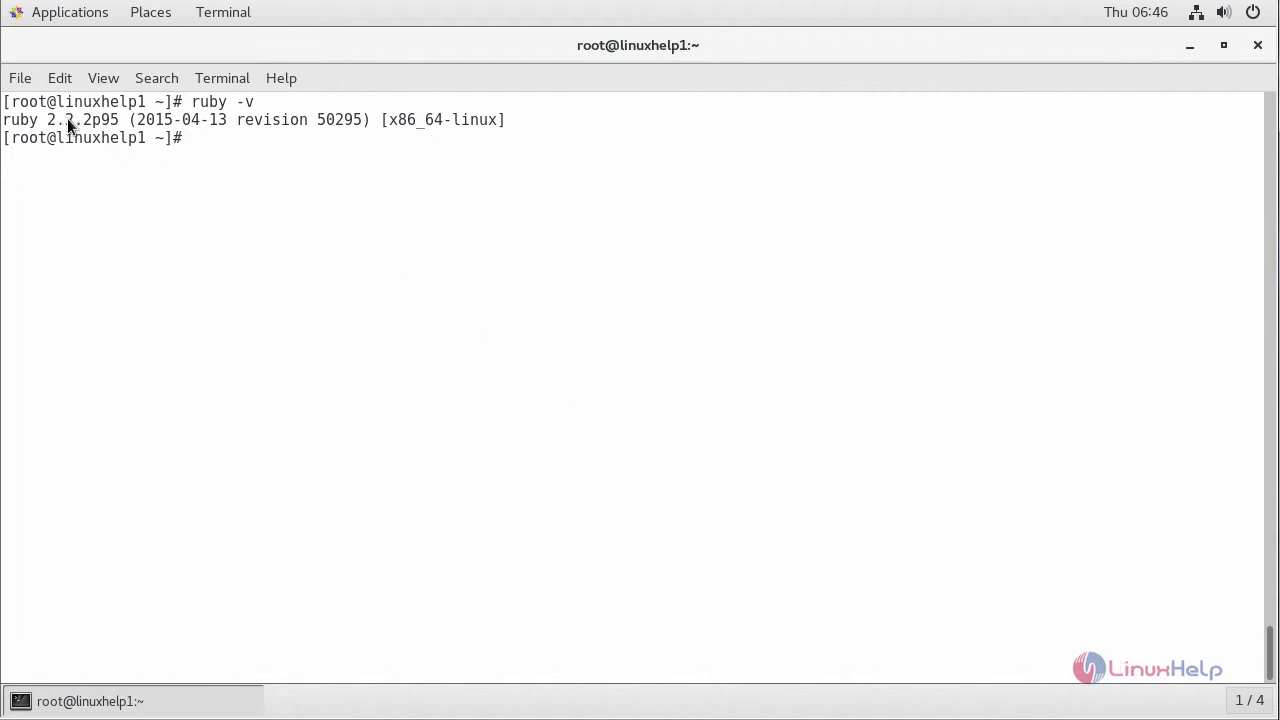